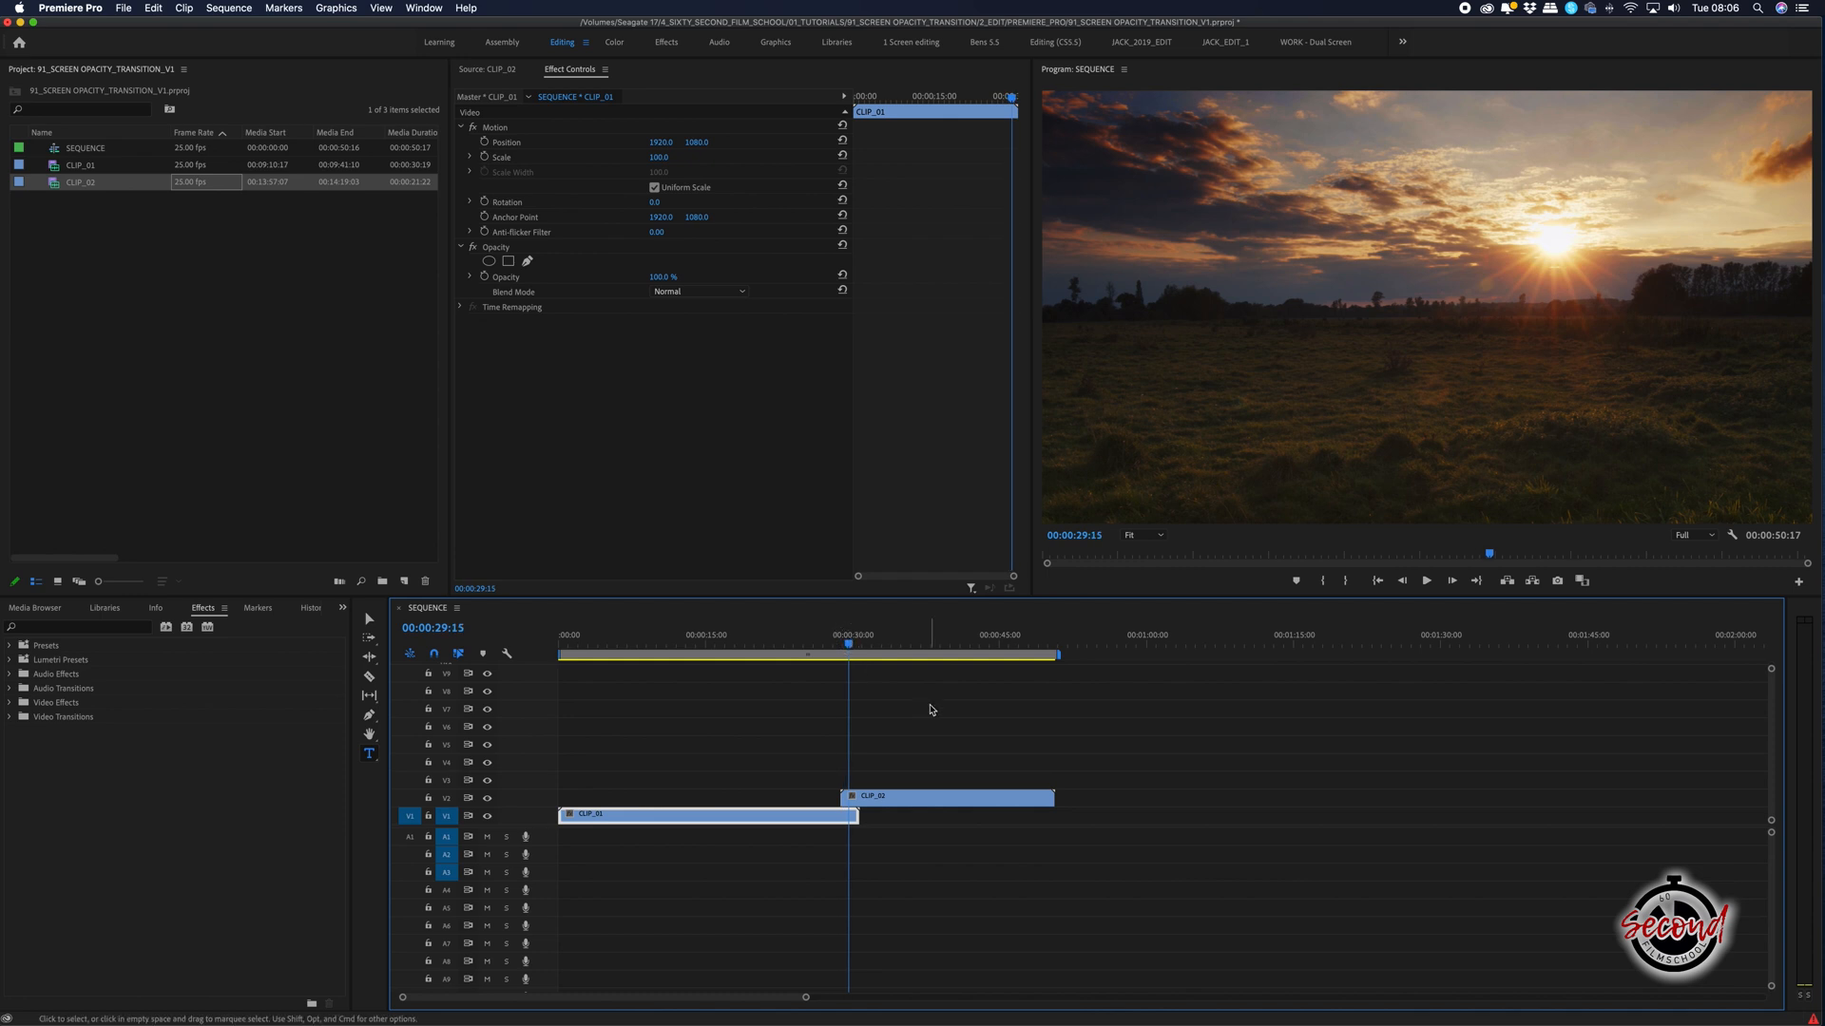
# Set CLIP_02's Opacity Blend Mode to Screen so it blends with the lower clip.
pyautogui.click(948, 796)
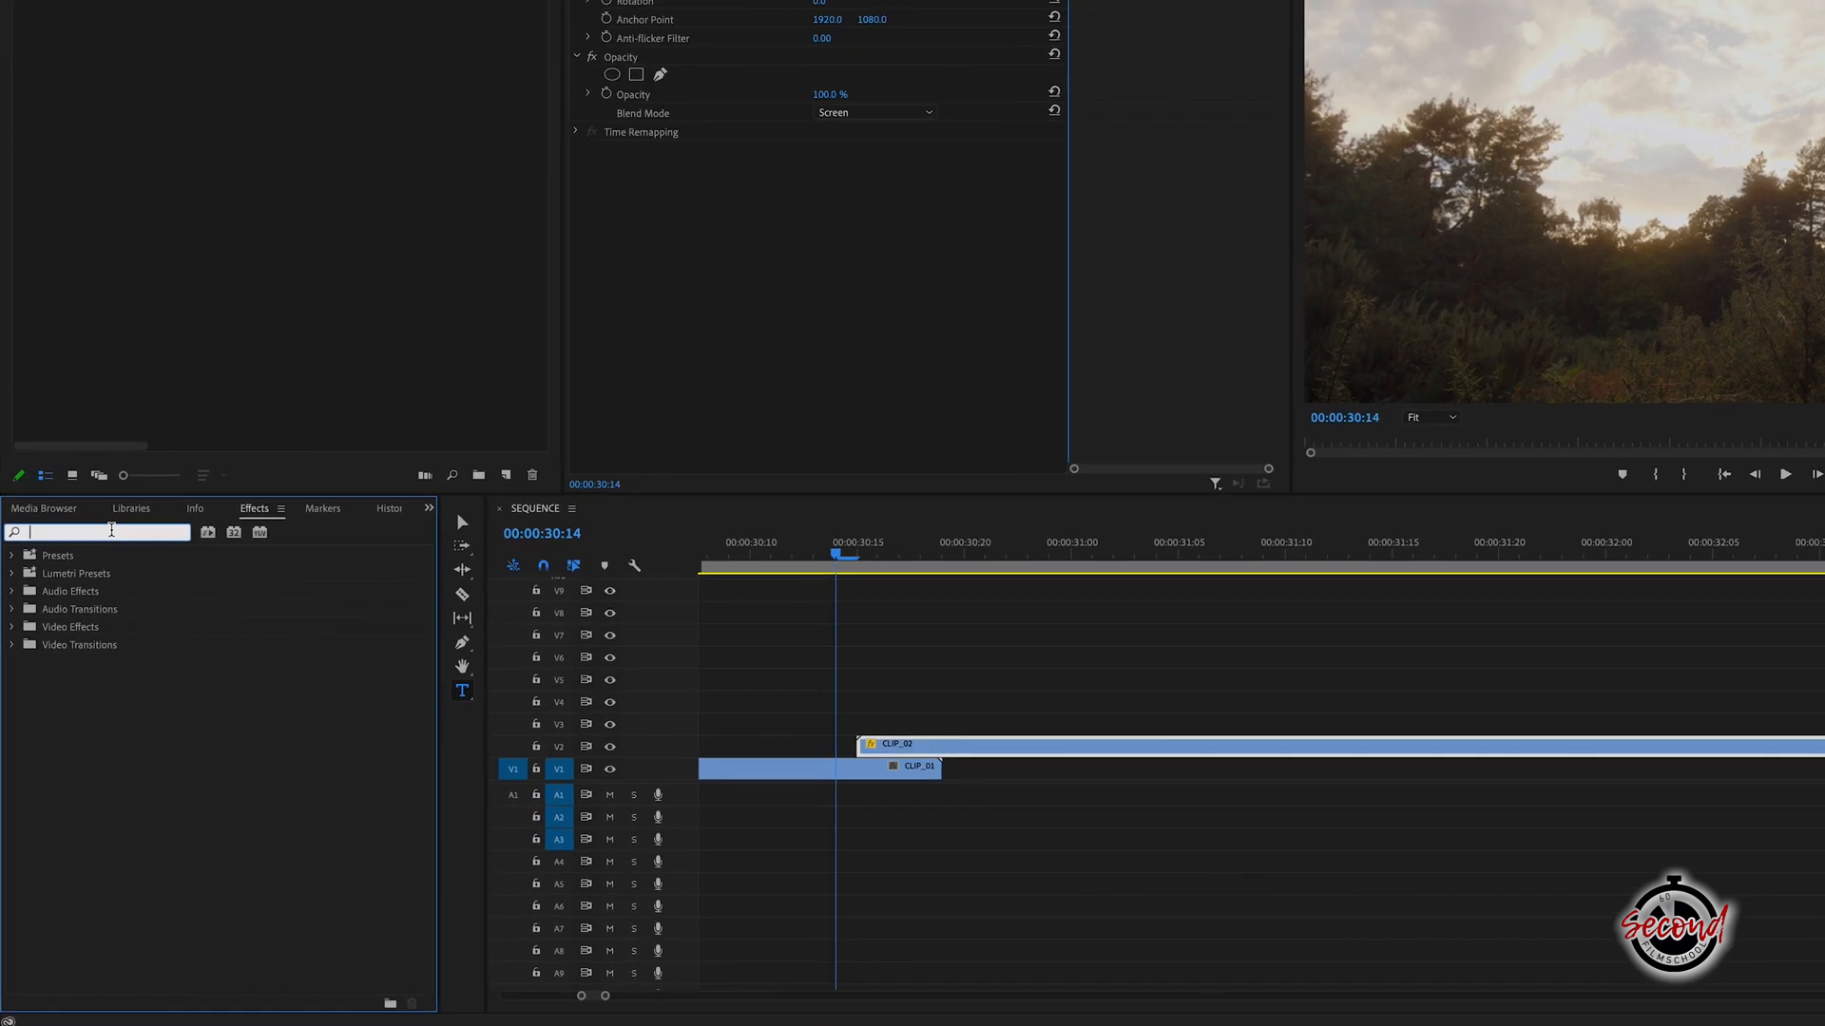
# Apply Cross Dissolve to the start of CLIP_02 and end of CLIP_01, then cue the playhead before the overlap.
pyautogui.write('cross dissolve')
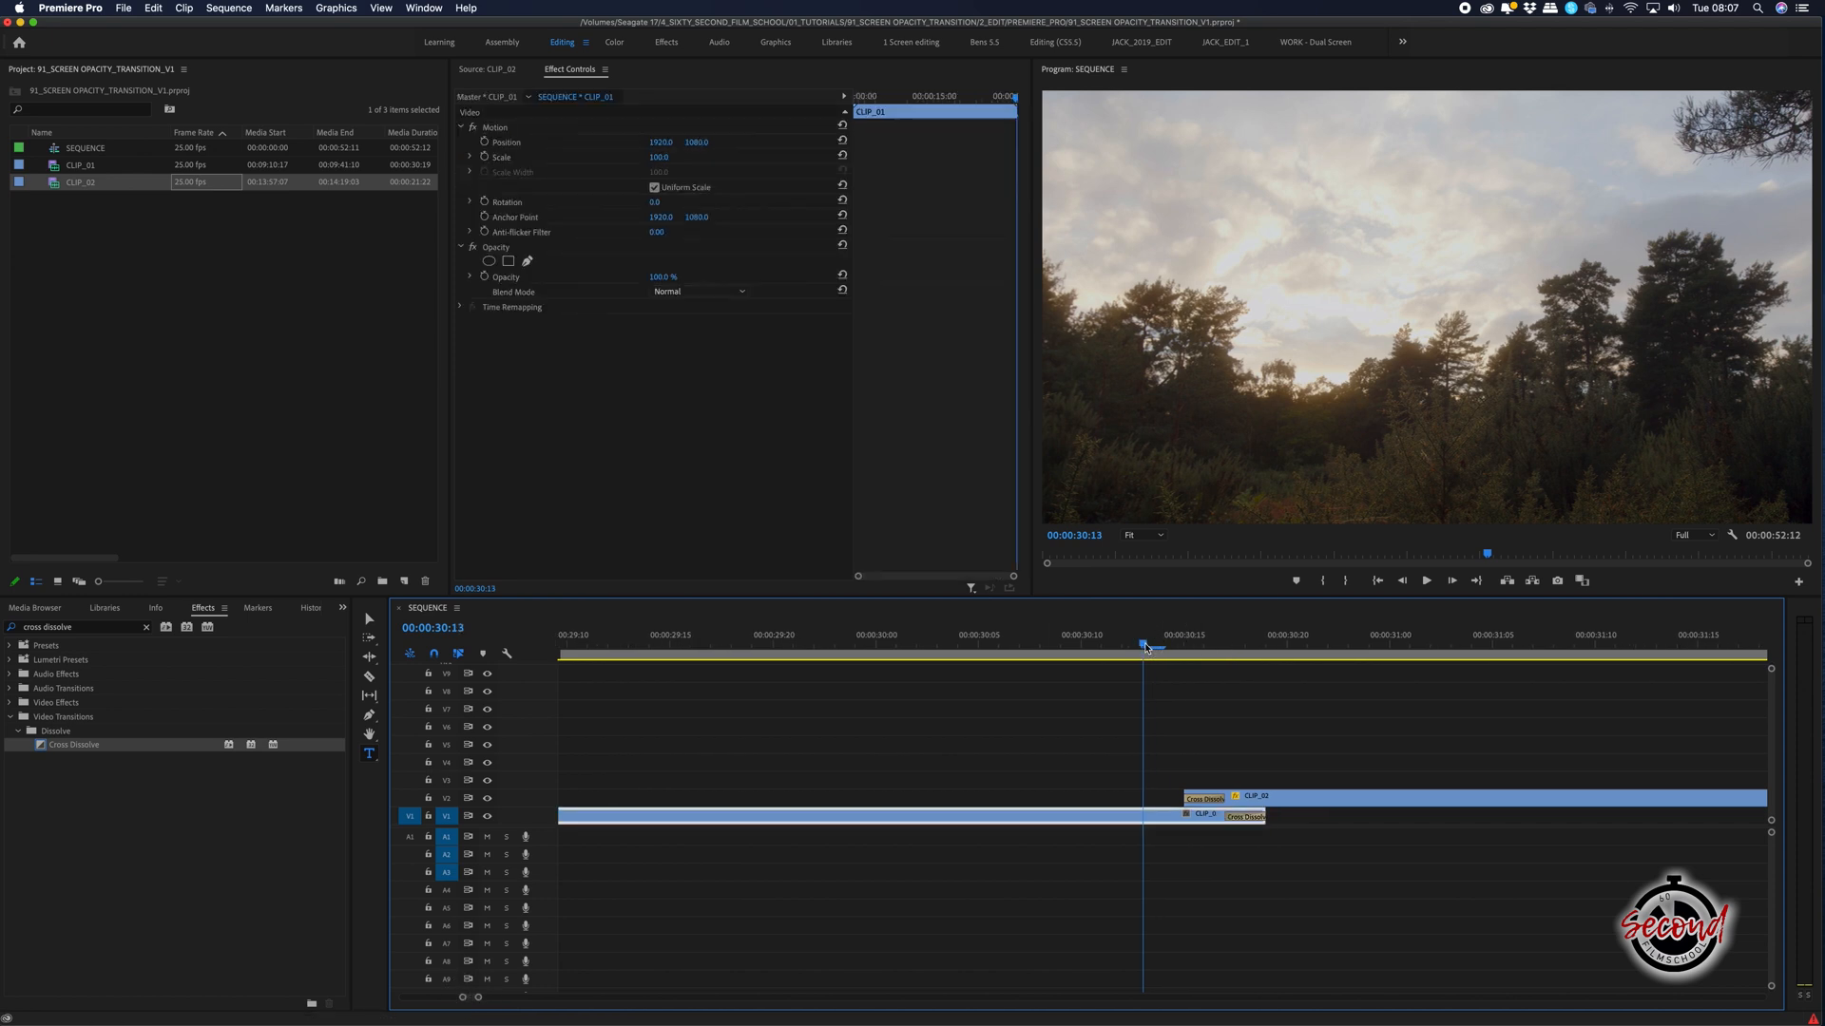
pyautogui.click(916, 641)
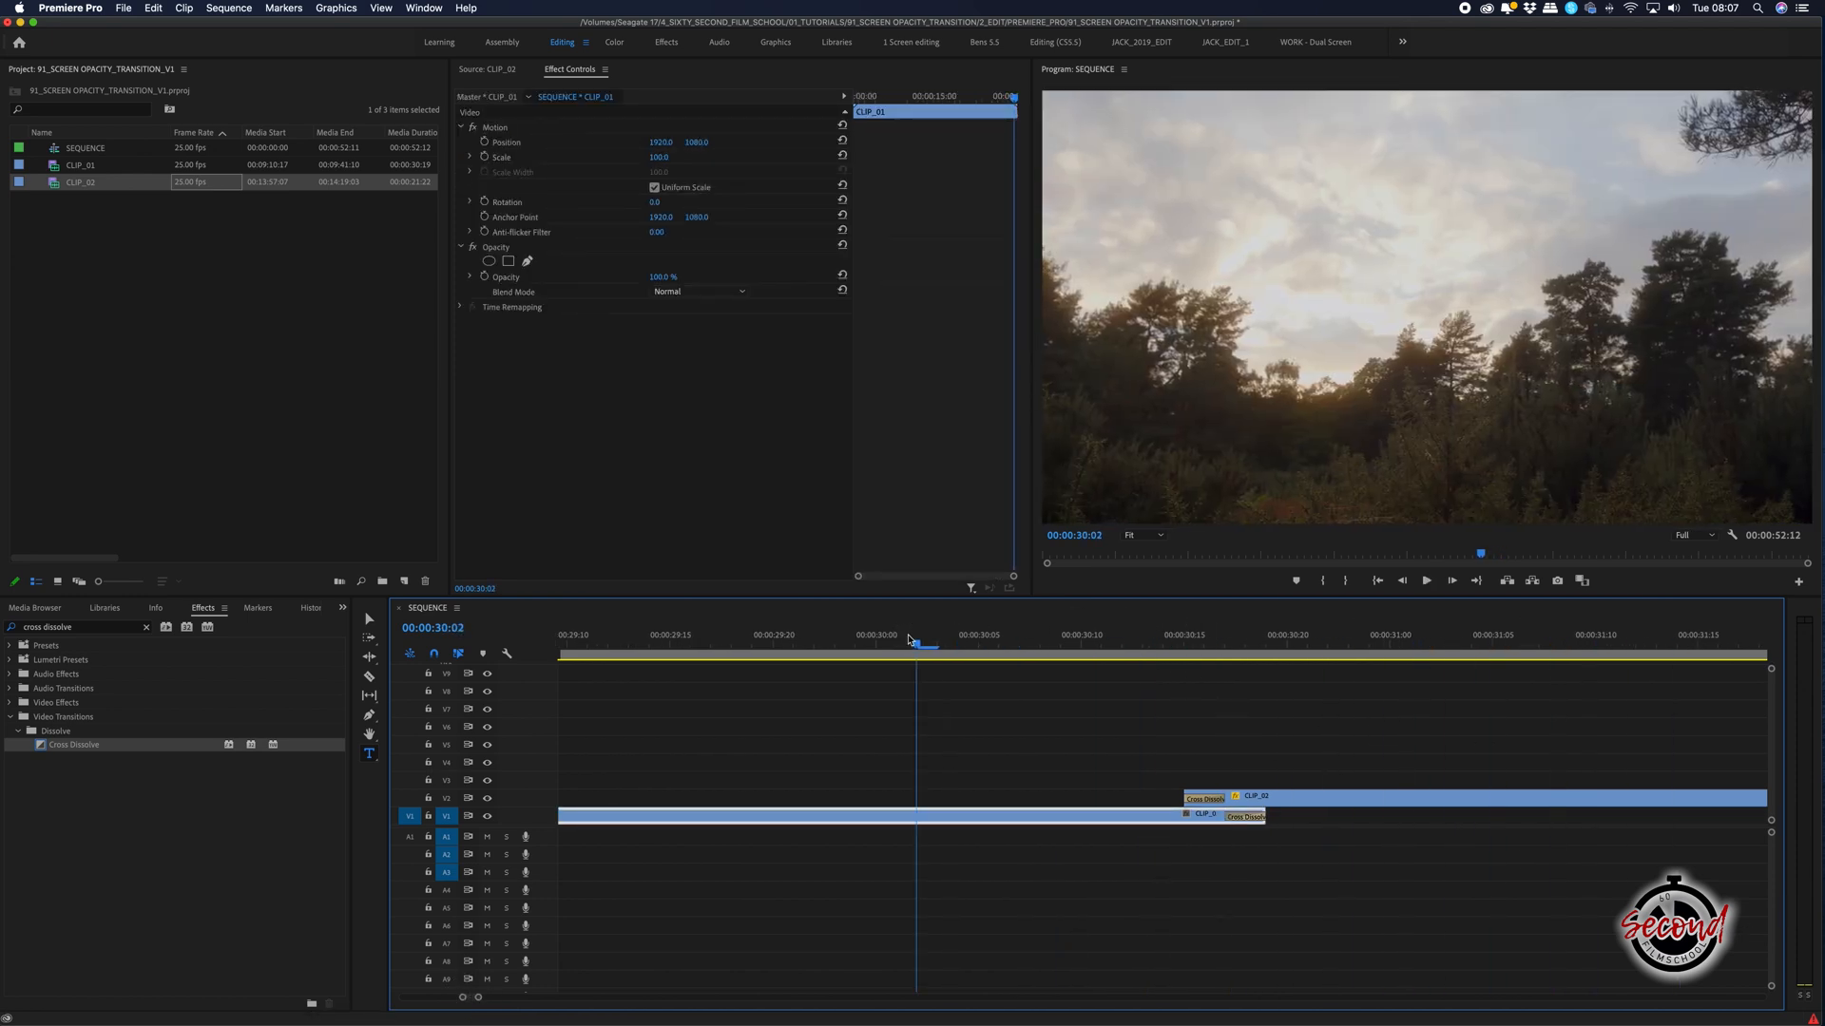